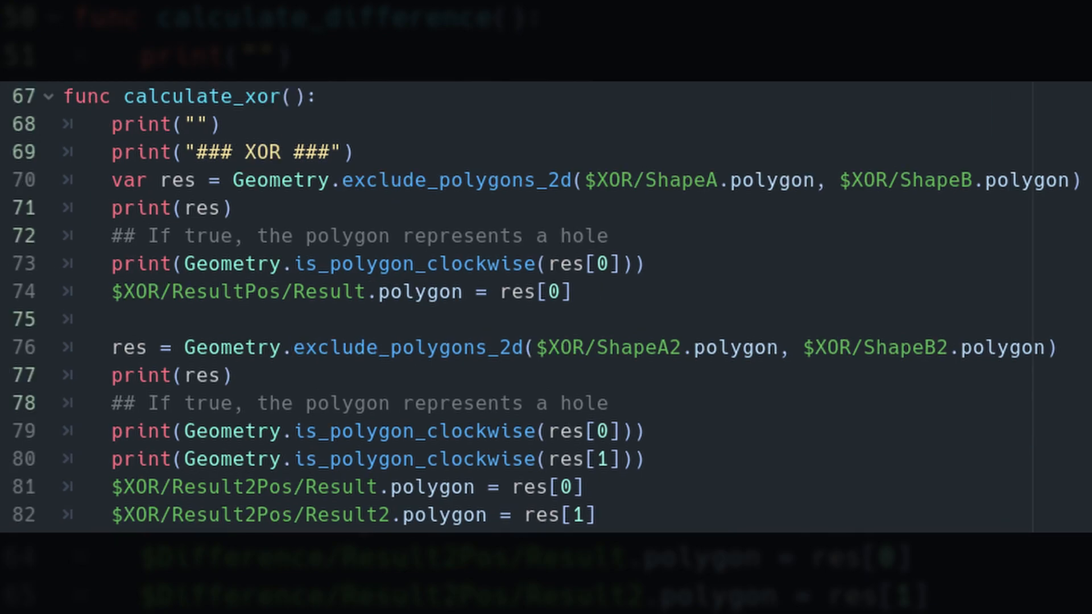
Bring main.tscn up in the 2D workspace with ShapeB under Difference selected.
scroll(up, 3)
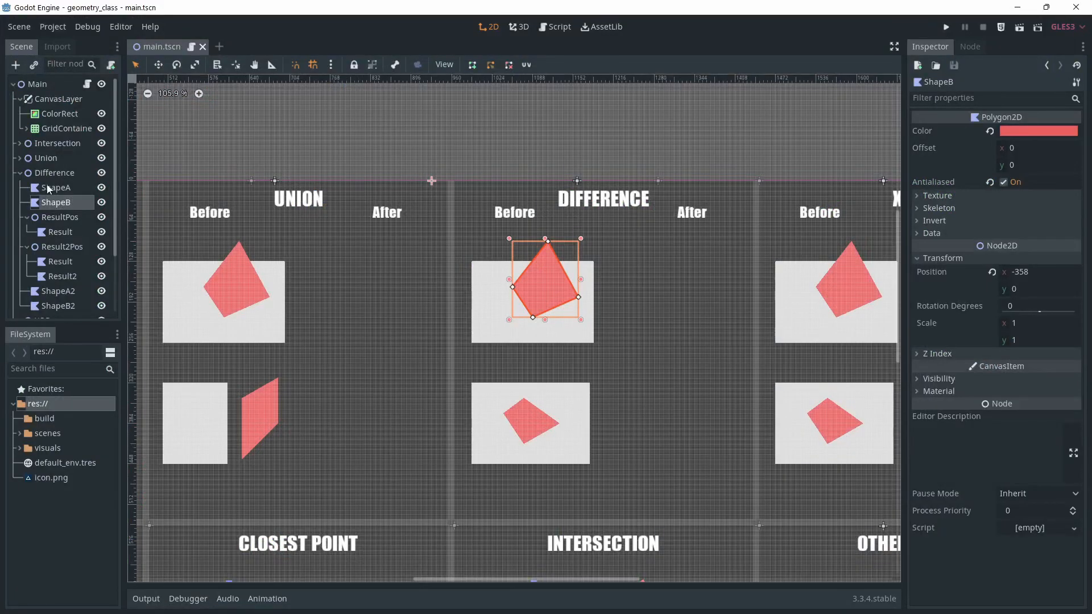
click(55, 187)
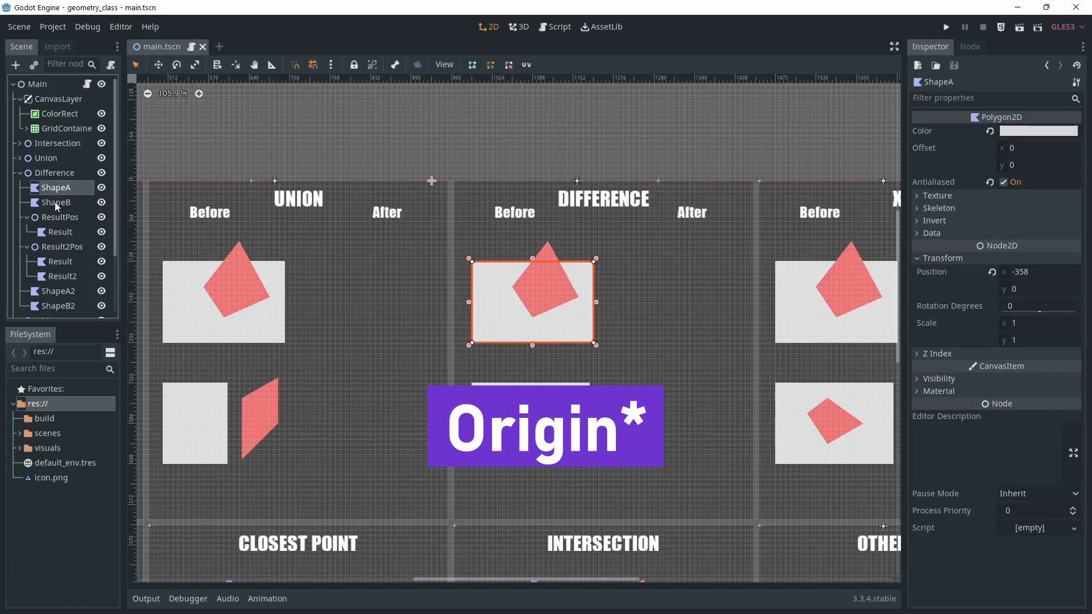
click(946, 26)
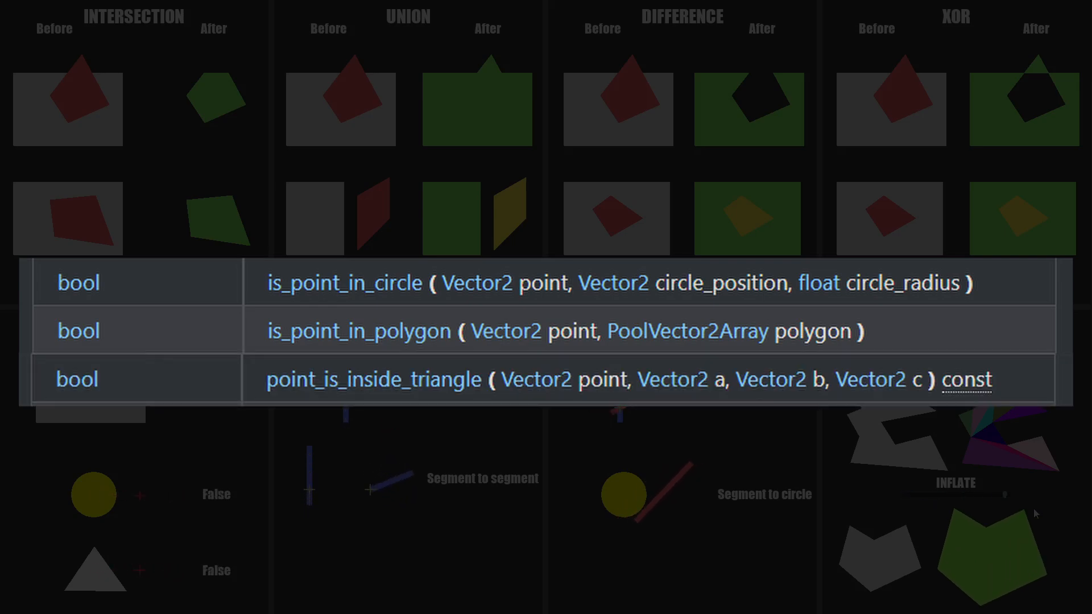
scroll(right, 3)
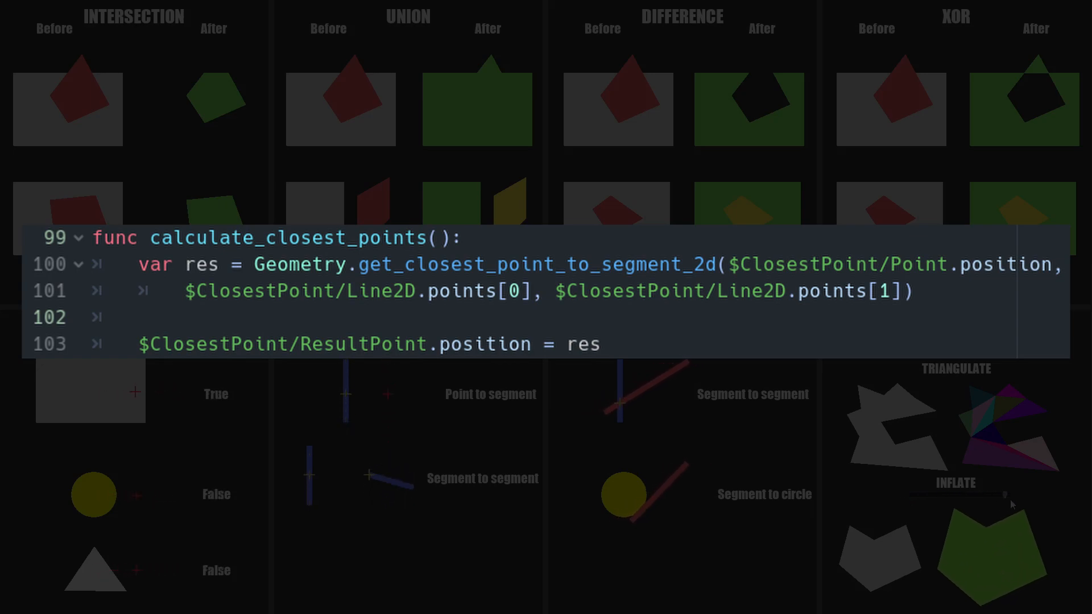
scroll(down, 3)
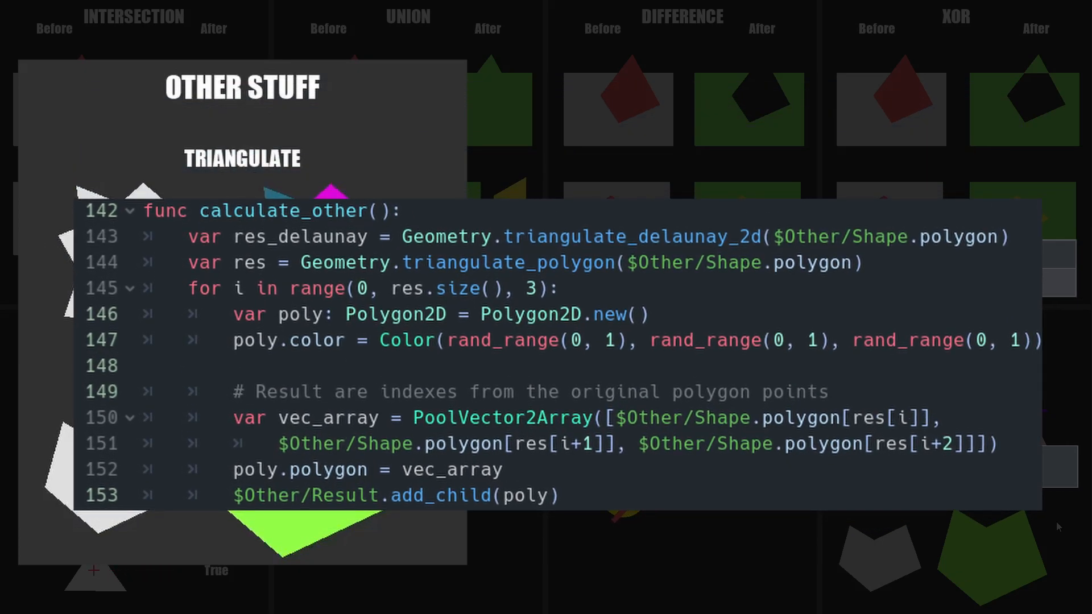
scroll(down, 3)
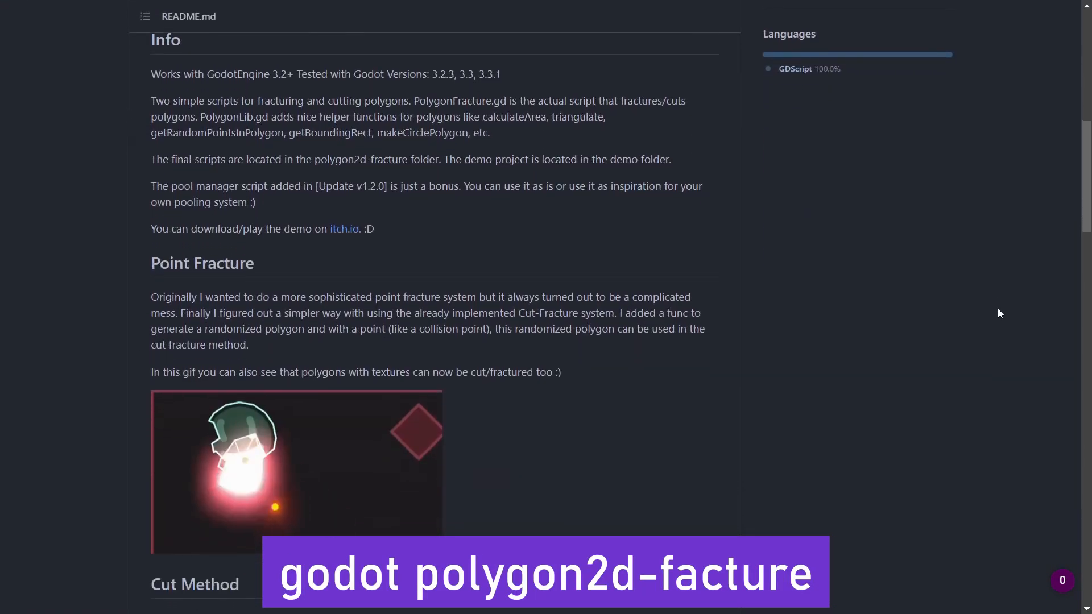
Scroll the README from Info through Fracturing Methods to the Delaunay and Cut Line GIFs.
scroll(down, 3)
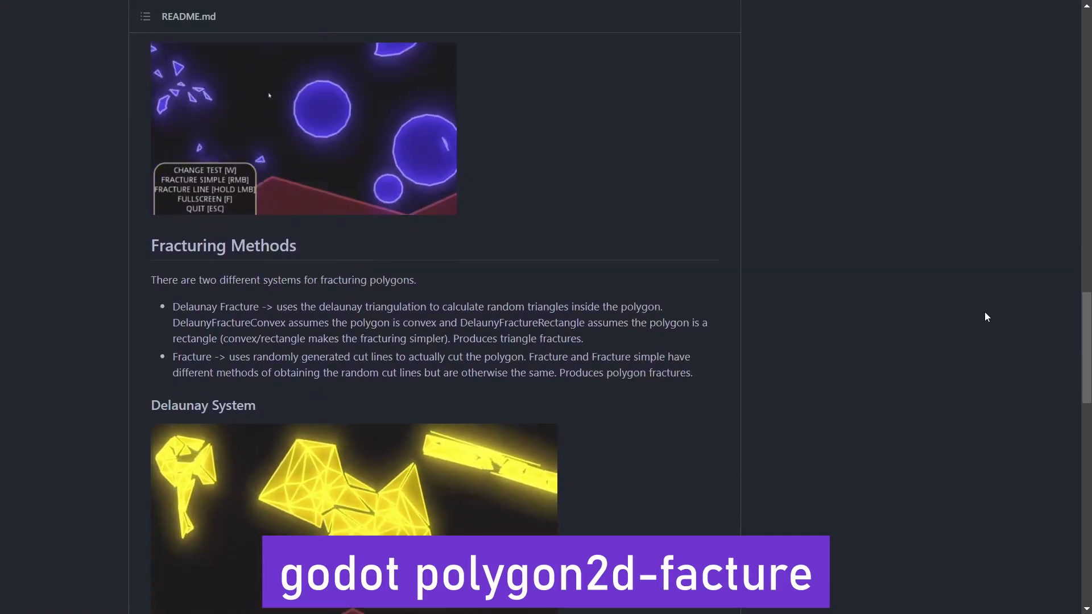
scroll(down, 3)
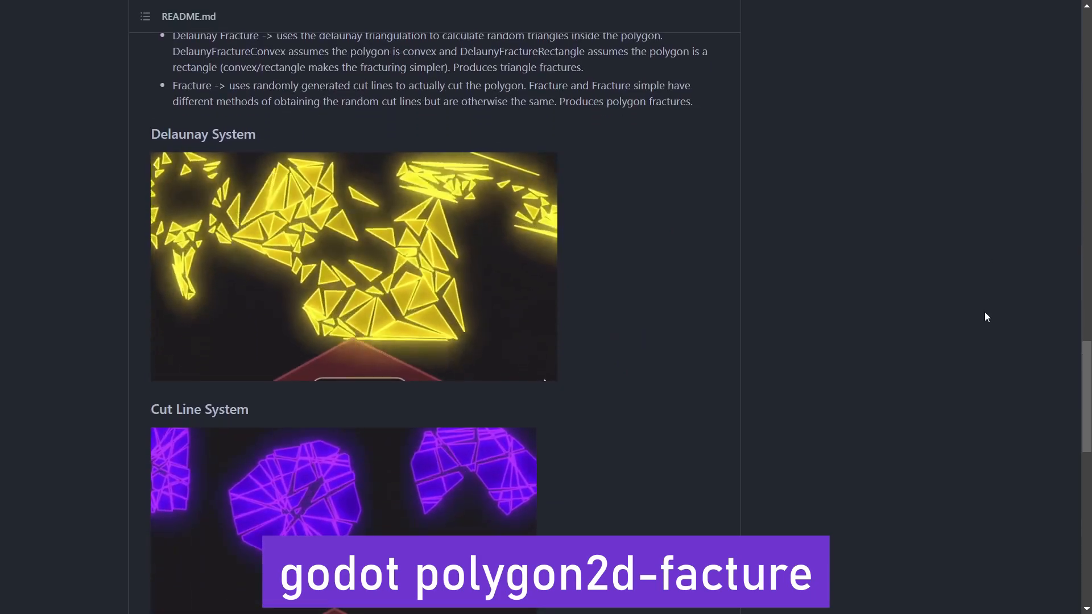
scroll(down, 3)
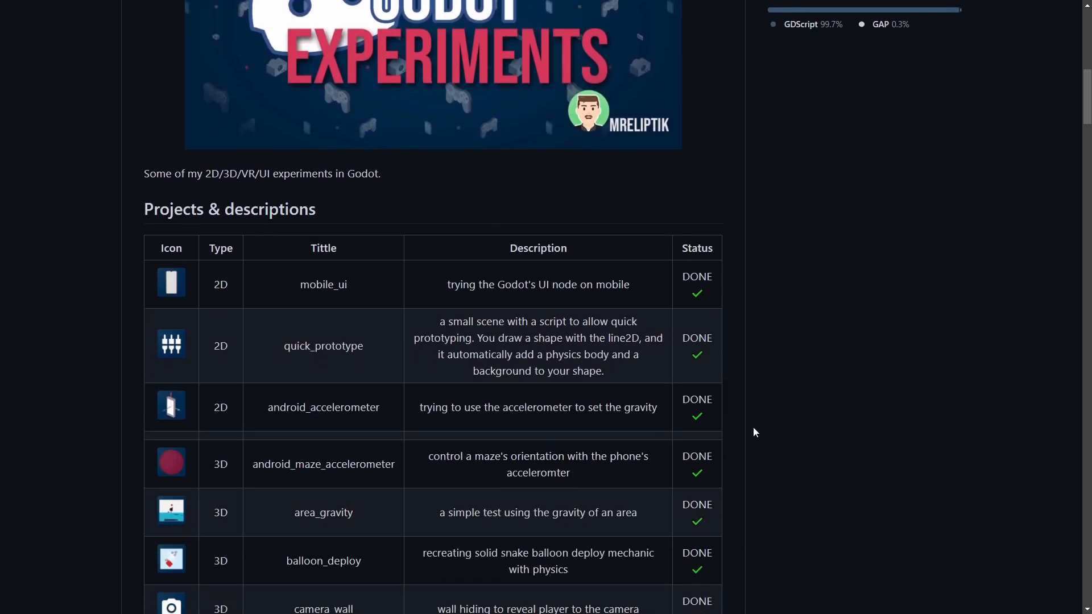
Scroll past the experiments table to the Inverted_pendulum clip in Videos & GIFs.
scroll(down, 3)
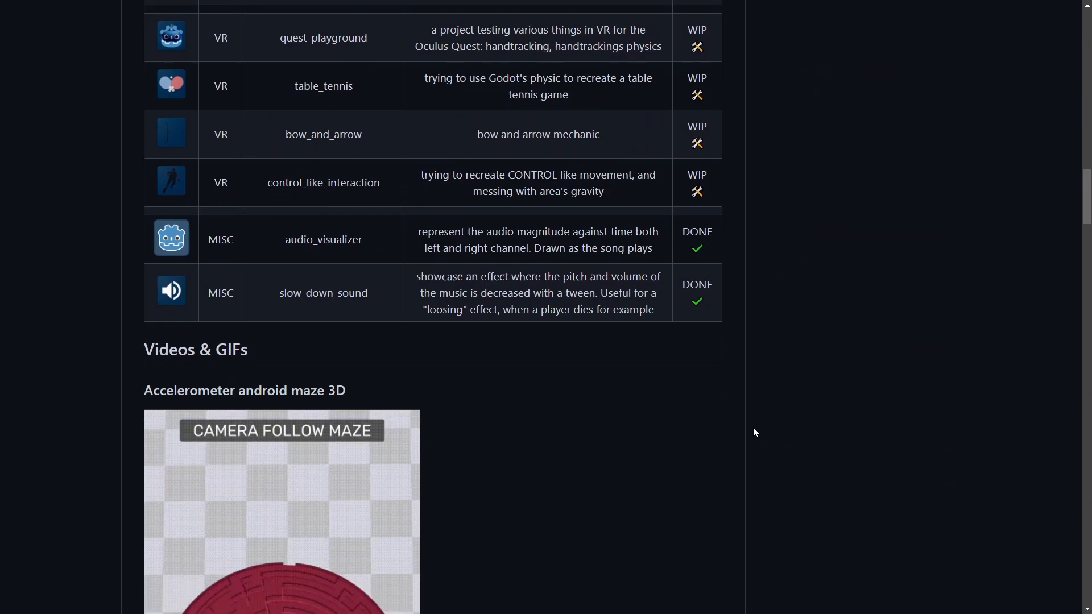
scroll(down, 3)
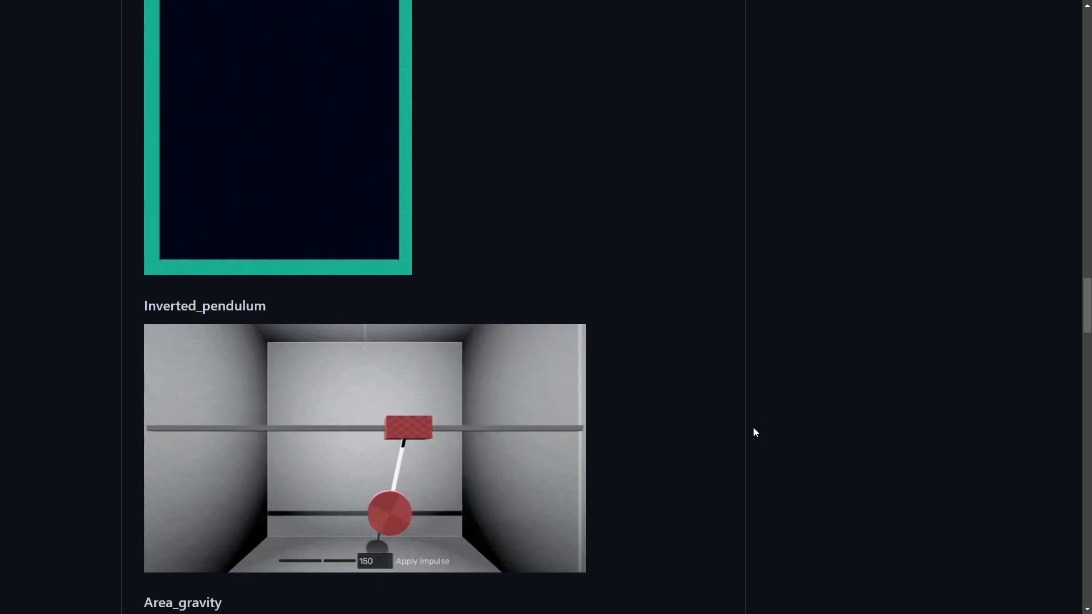